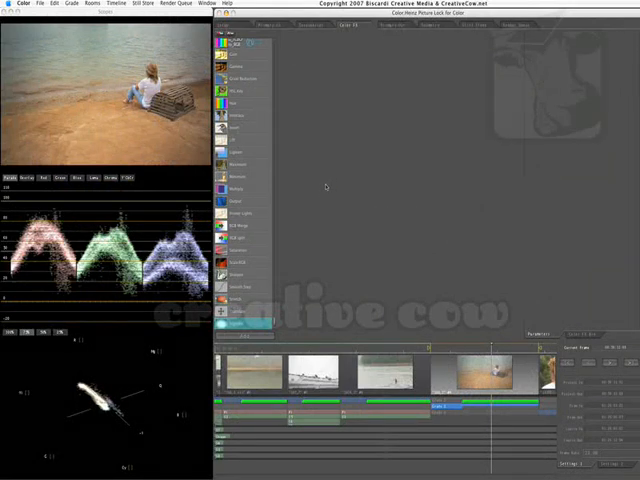
mouse_move(310, 185)
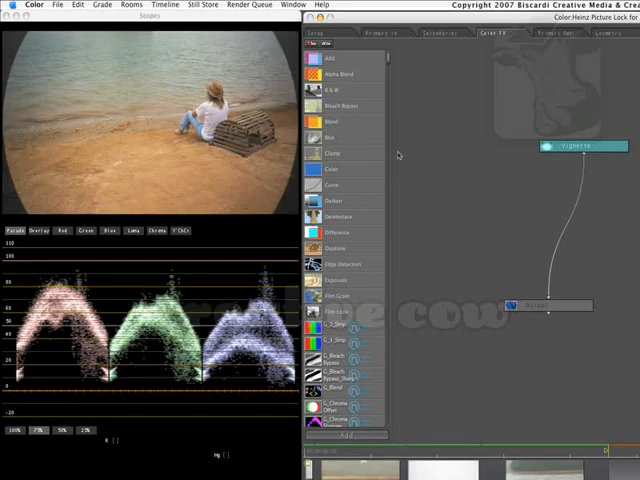
mouse_move(632, 417)
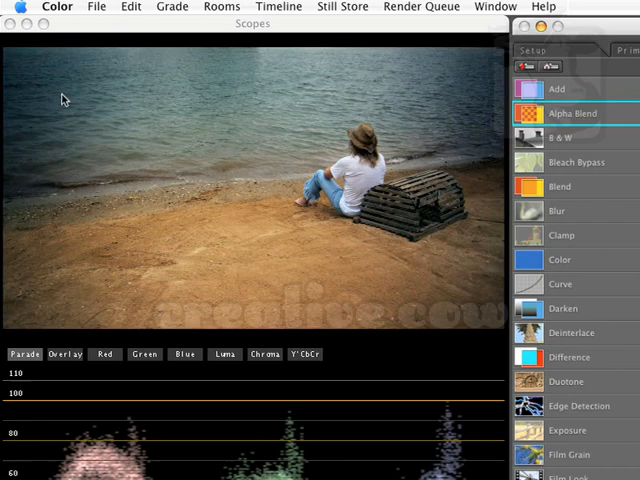
mouse_move(144, 84)
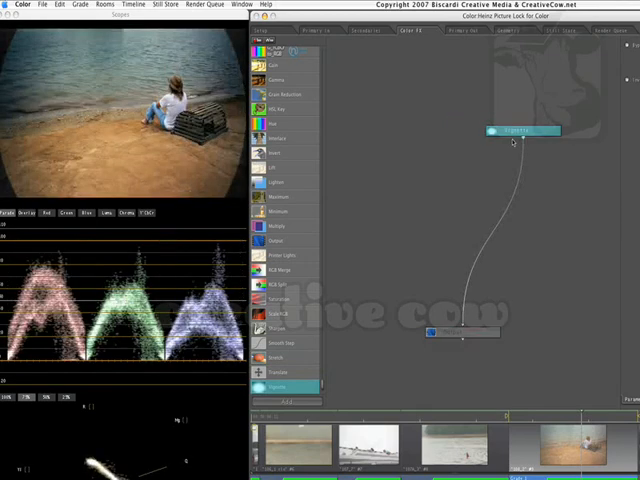
Step: Select the Vignette node to show its parameters
click(520, 131)
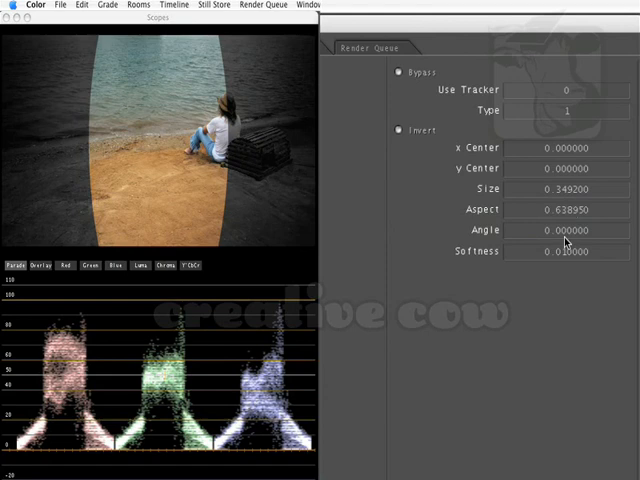
Step: Rotate the vignette to 85 degrees and raise its y Center to 0.166750
click(567, 230)
text(85.000000)
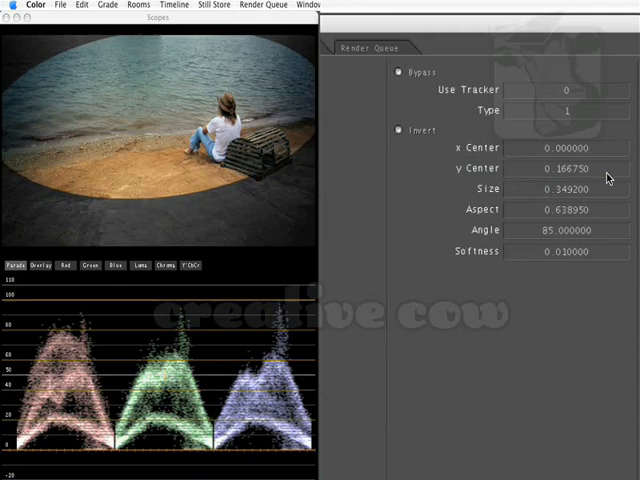
click(567, 167)
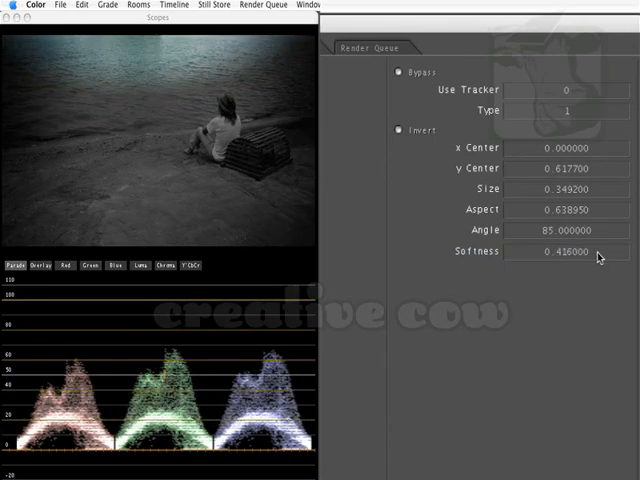
Step: Set vignette Softness to 0.4189 and drag y Center to 0.564050
click(567, 168)
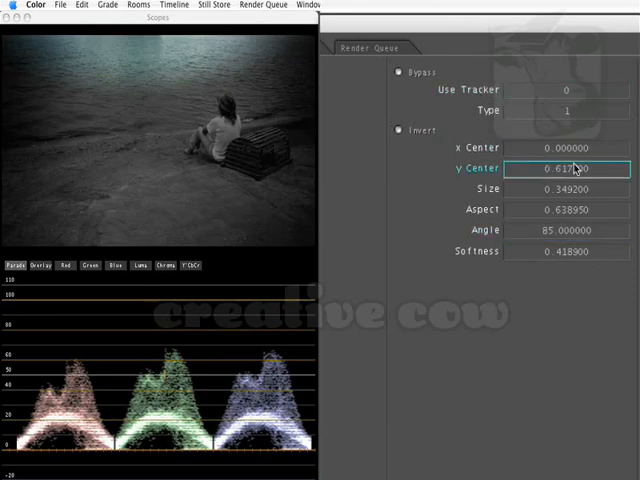
drag(568, 168, 560, 168)
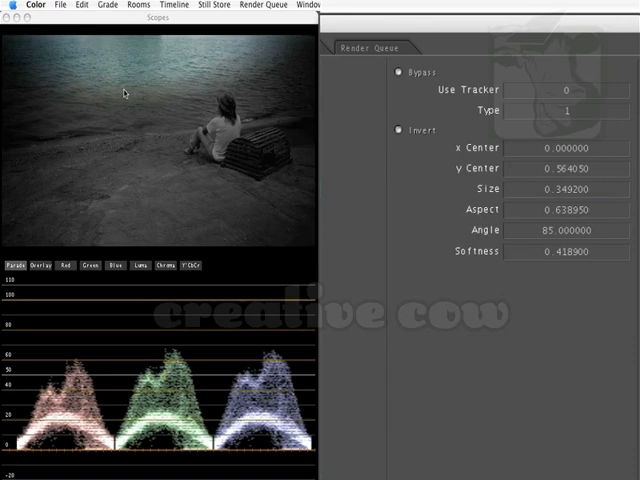
mouse_move(243, 72)
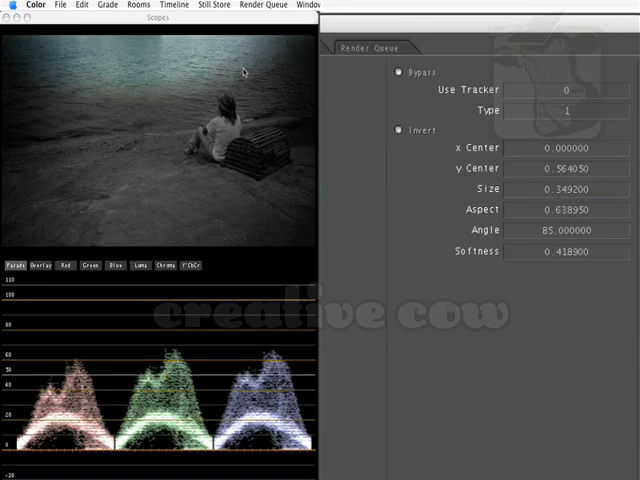
mouse_move(208, 71)
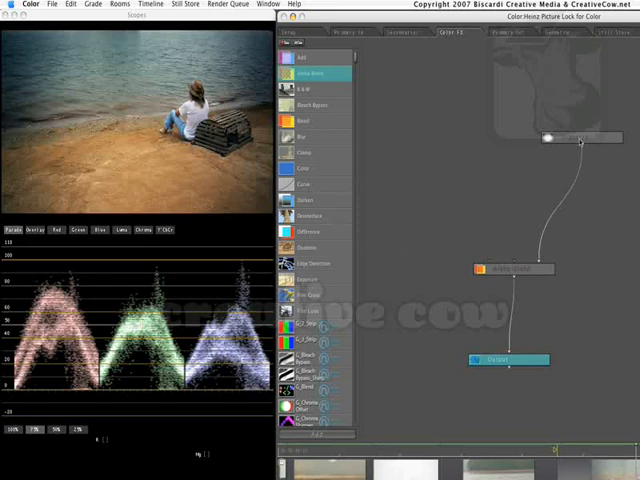
Step: Select the Vignette node feeding the new Alpha Blend node
click(575, 147)
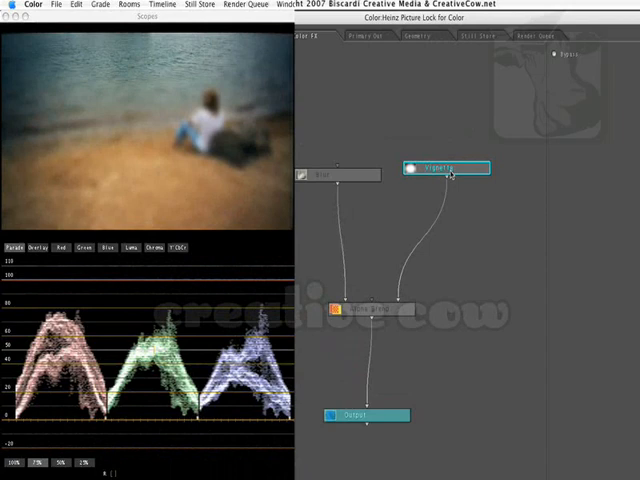
Step: Turn on the Vignette node's Invert option and reselect the node for adjustment
click(555, 98)
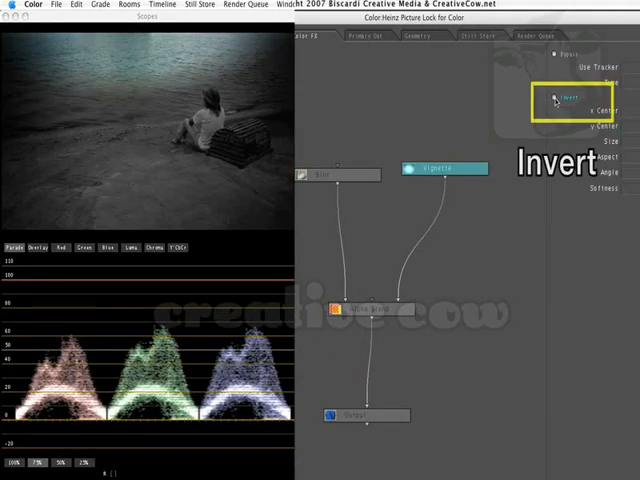
click(556, 97)
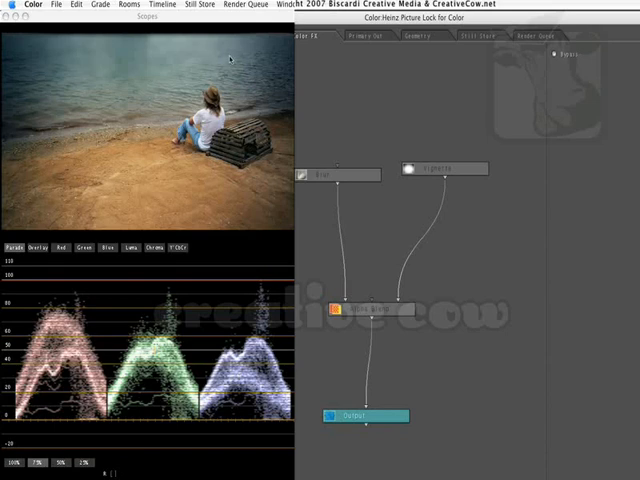
click(446, 168)
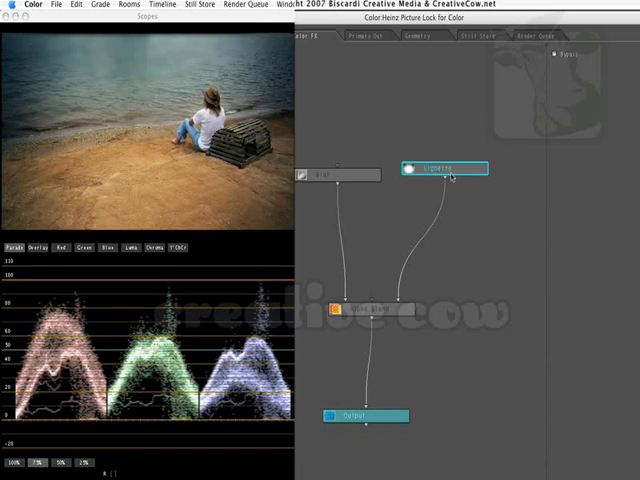
click(445, 168)
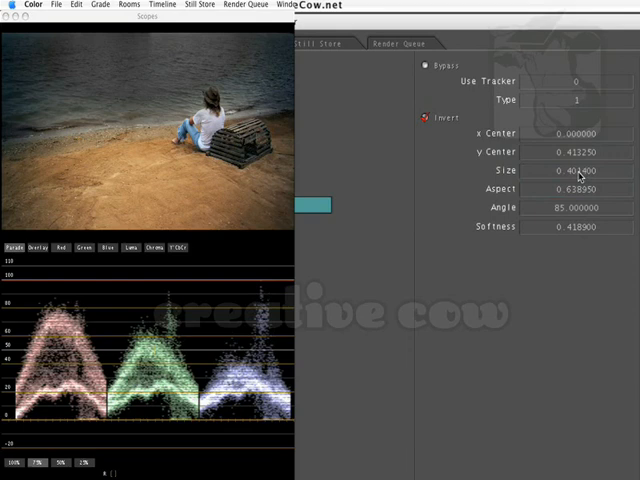
Step: Drag the vignette Size field to resize the mask over the upper water
click(580, 132)
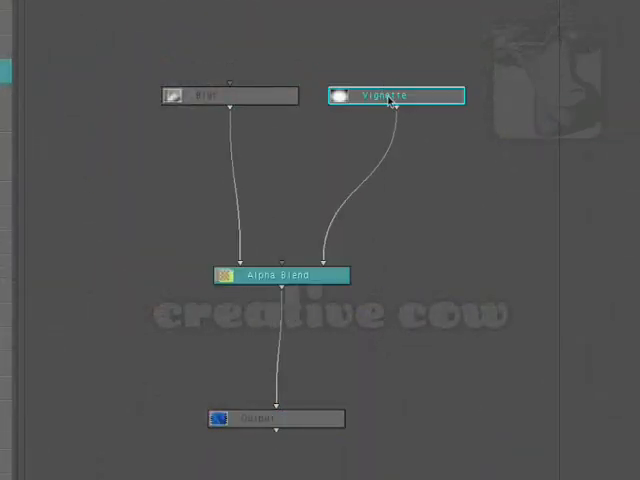
click(280, 275)
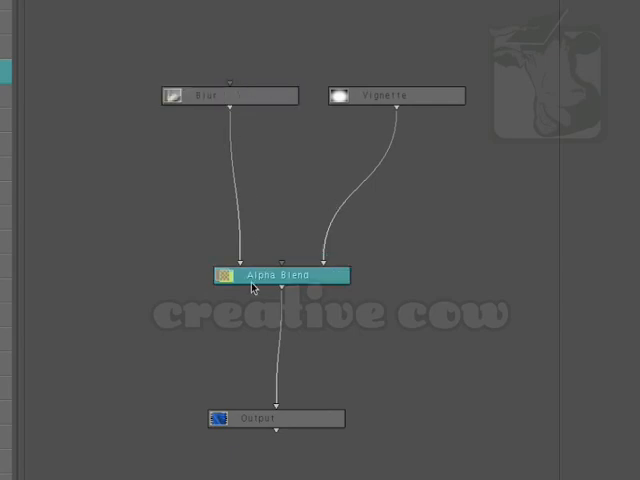